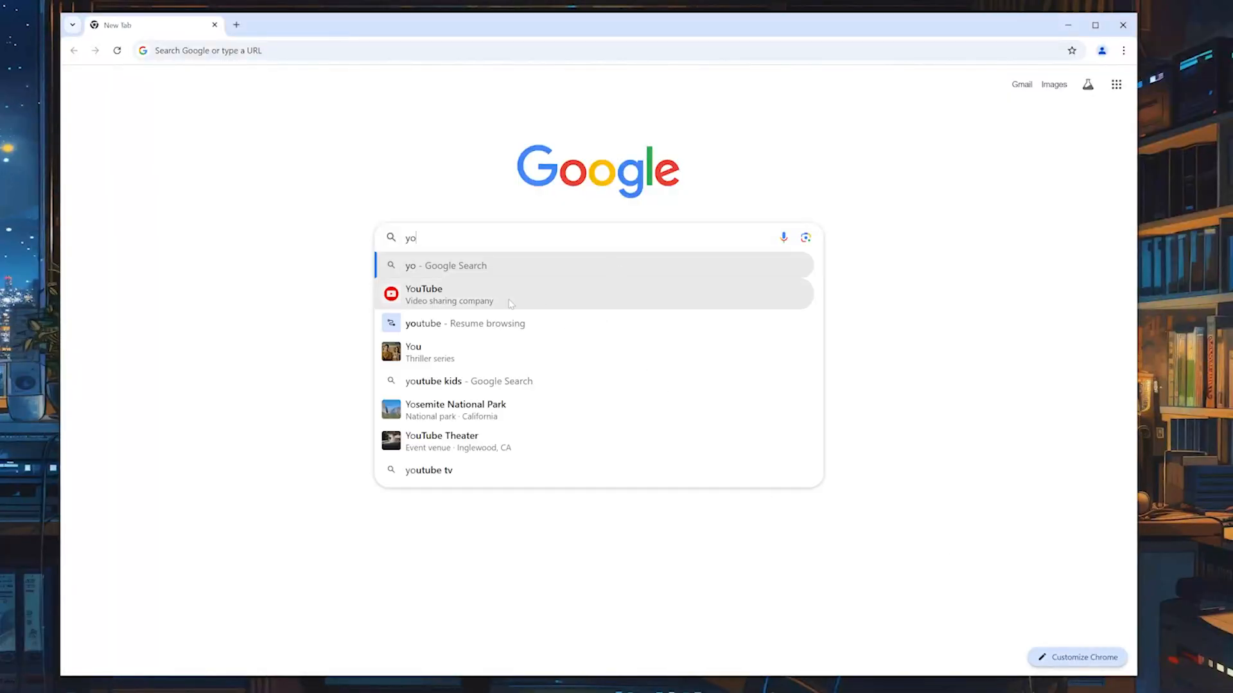
Step: Run the Google search for YouTube and open the YouTube Music result
{"action": "left_click", "coordinate": [423, 294]}
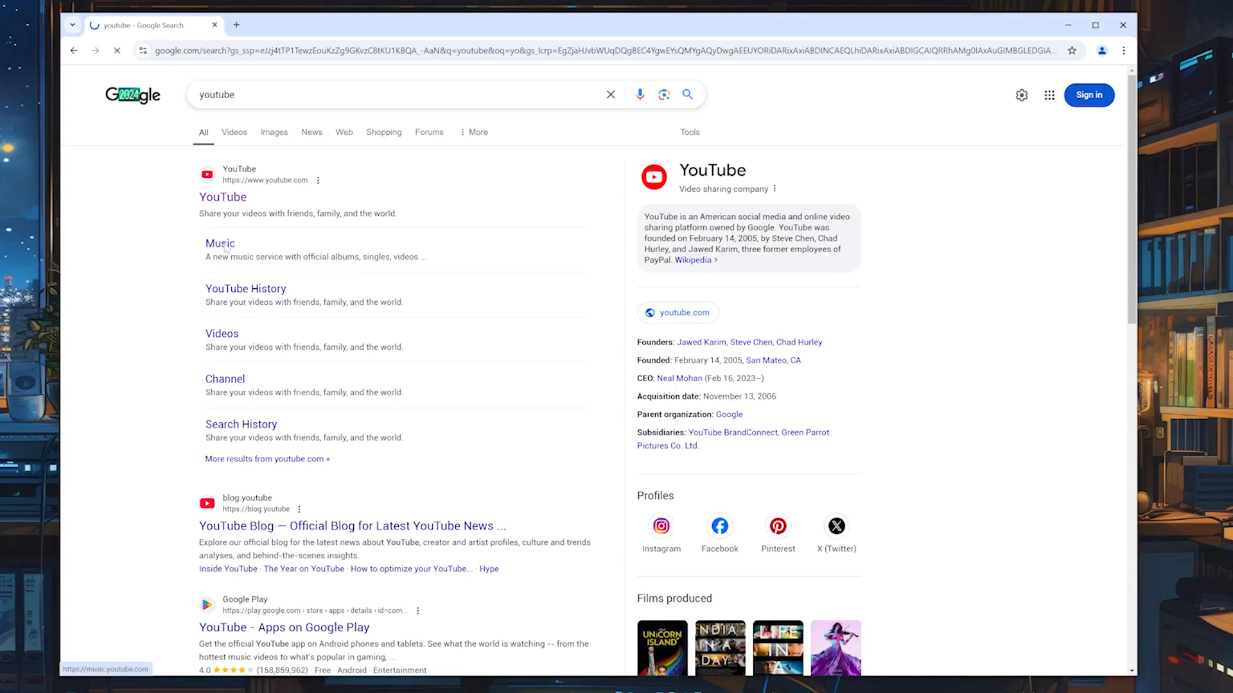
{"action": "left_click", "coordinate": [220, 242]}
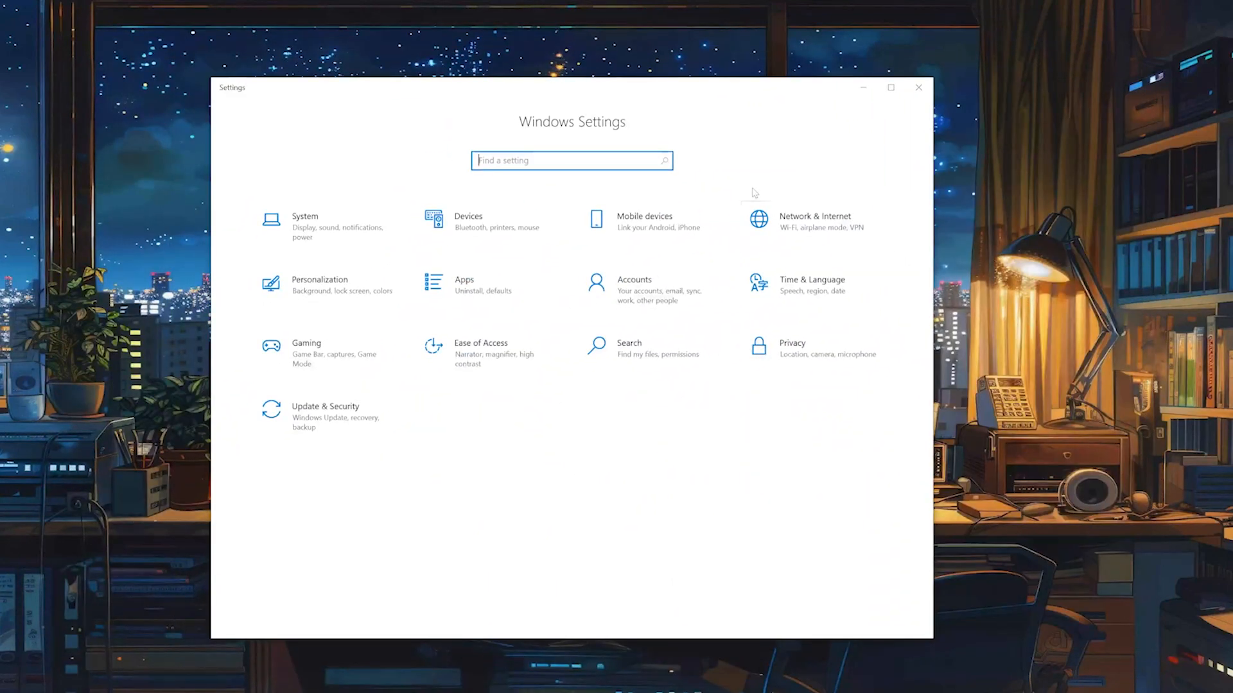
Step: Switch focus from Windows Settings back to Chrome's blank start page
{"action": "left_click", "coordinate": [814, 221]}
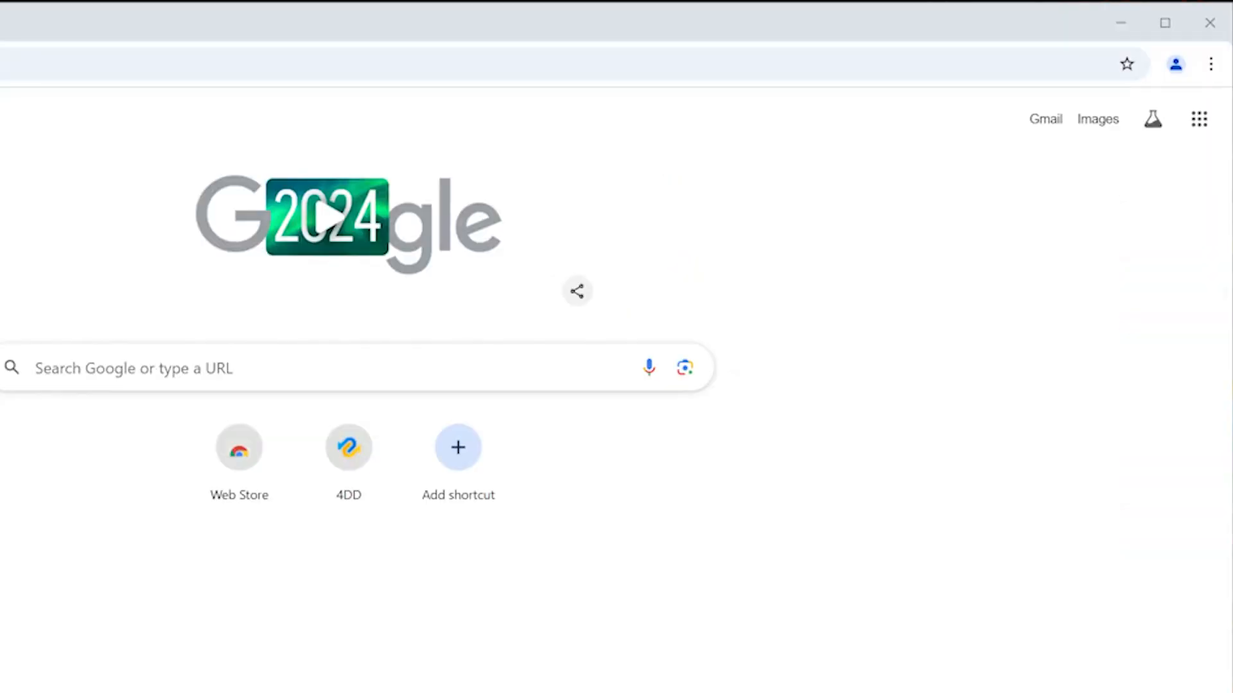
Step: Reach the Delete browsing data dialog through the menu's History page
{"action": "left_click", "coordinate": [1210, 65]}
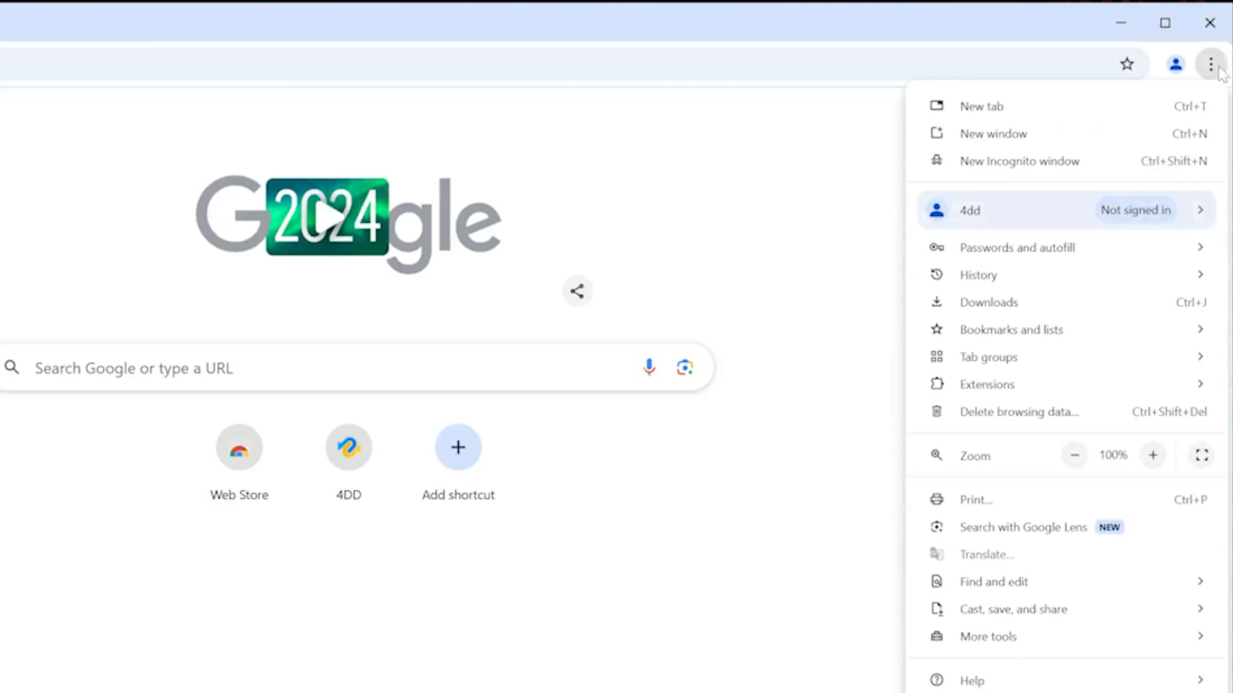
{"action": "left_click", "coordinate": [979, 275]}
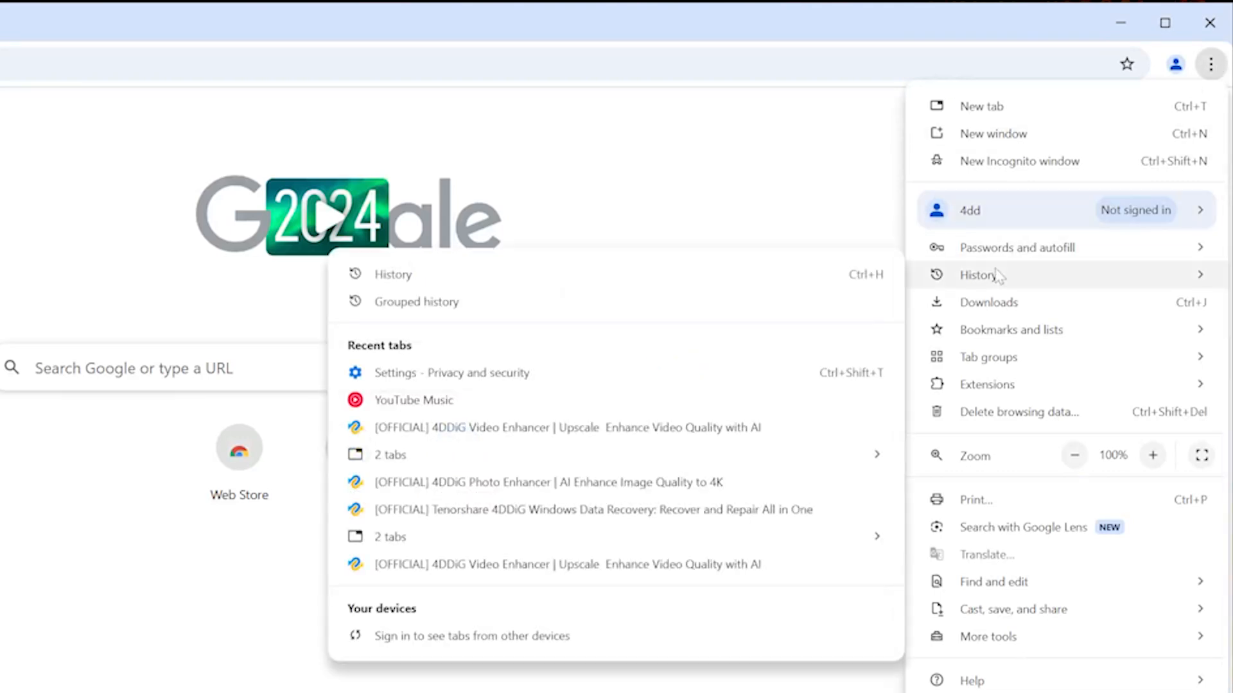
{"action": "left_click", "coordinate": [977, 275]}
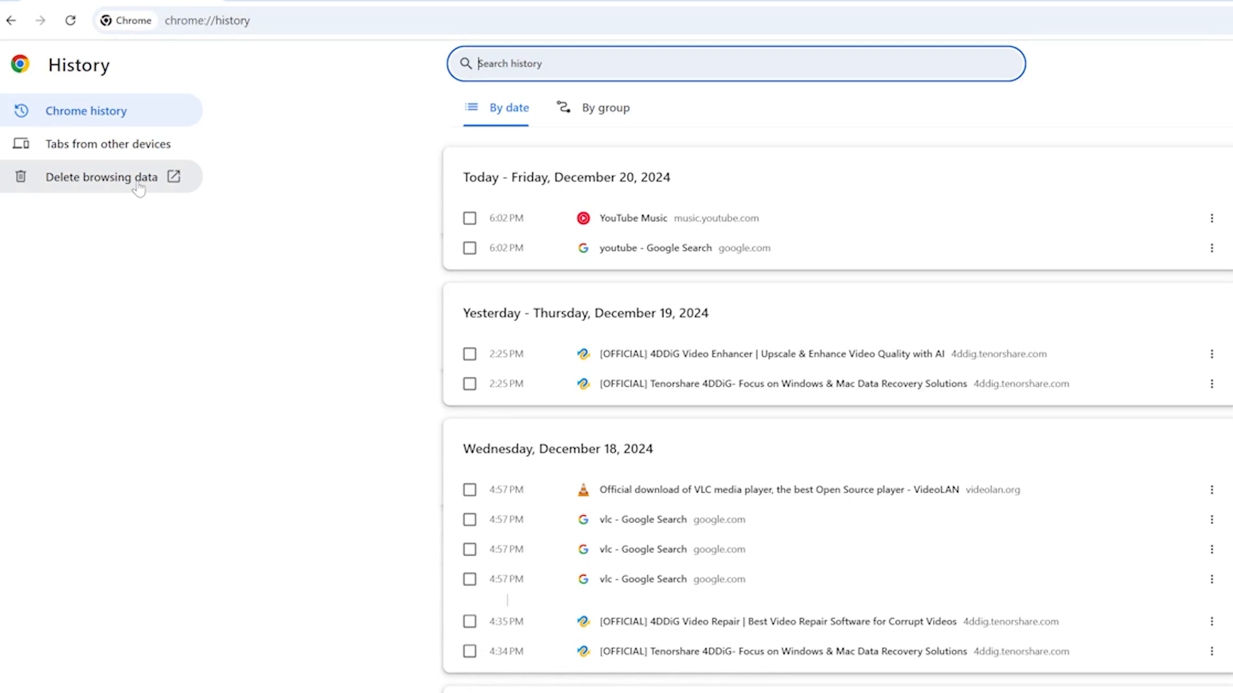
{"action": "left_click", "coordinate": [100, 176]}
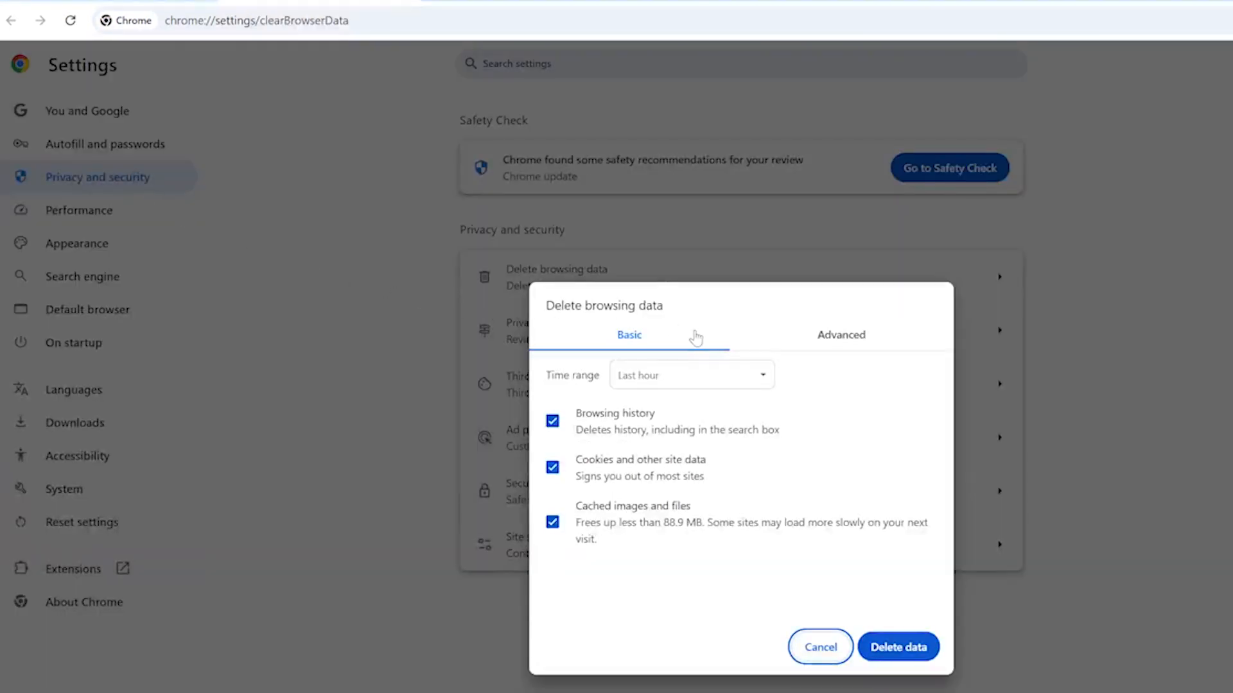
Step: Delete history, downloads, cookies and cache for All time from the Advanced options
{"action": "left_click", "coordinate": [840, 334]}
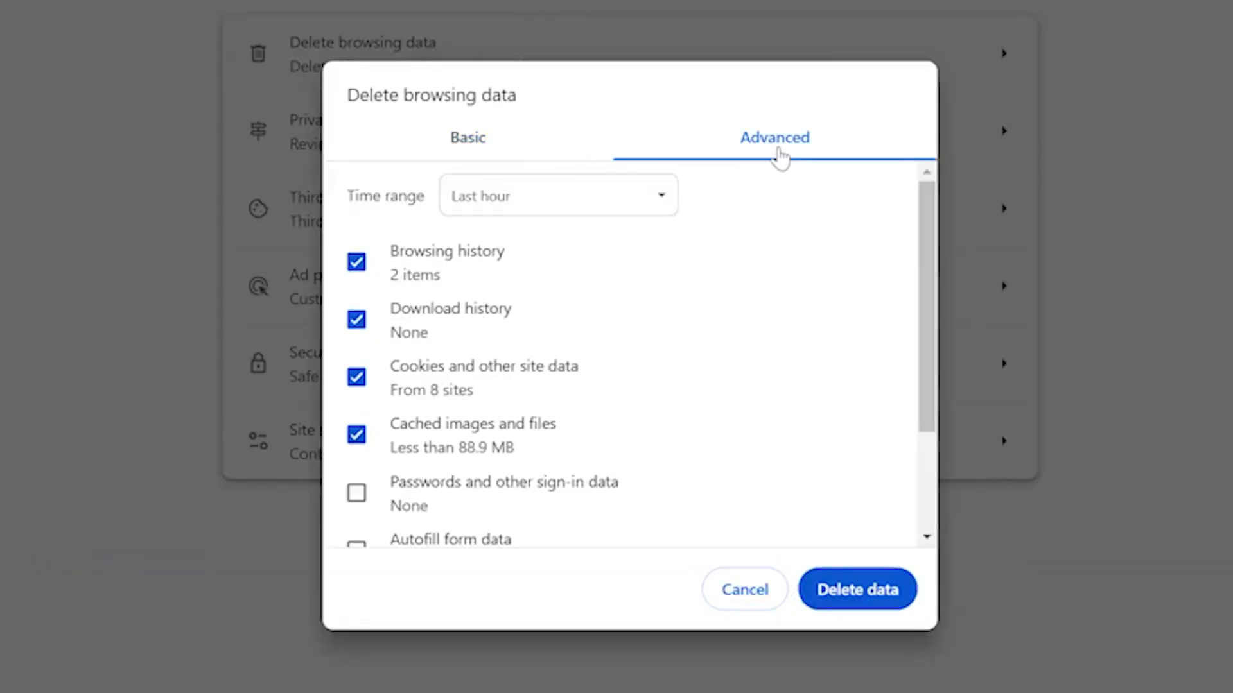
{"action": "left_click", "coordinate": [557, 195]}
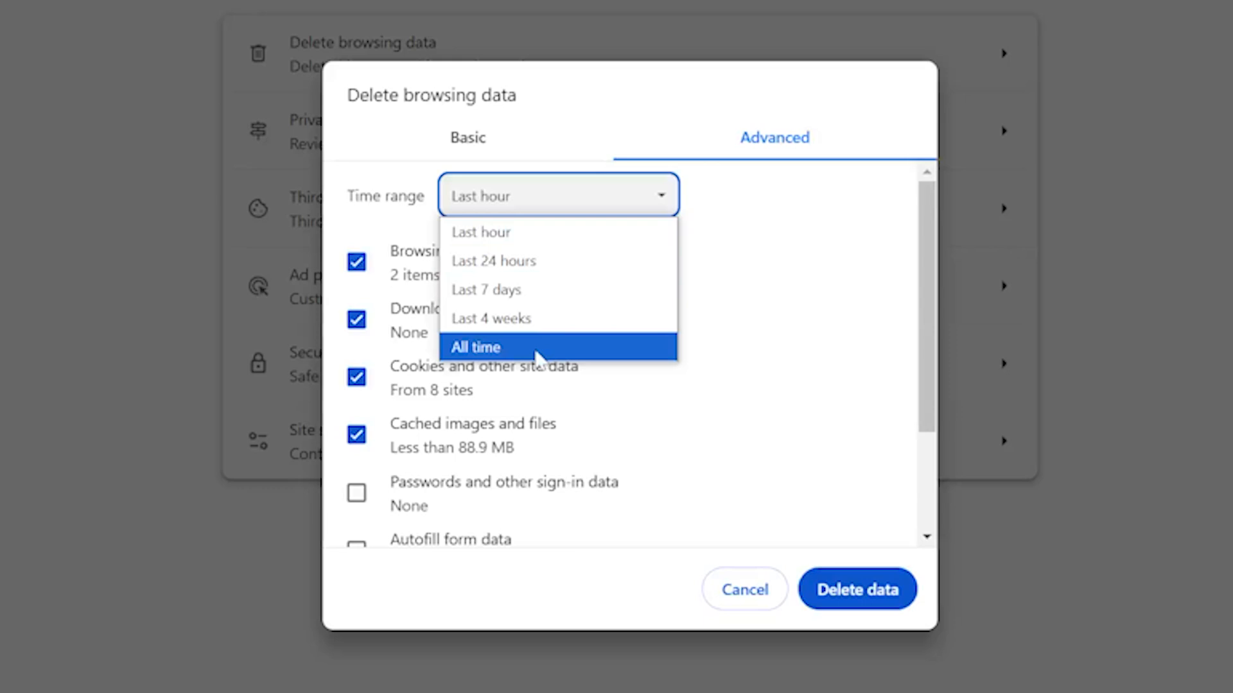
{"action": "left_click", "coordinate": [475, 347]}
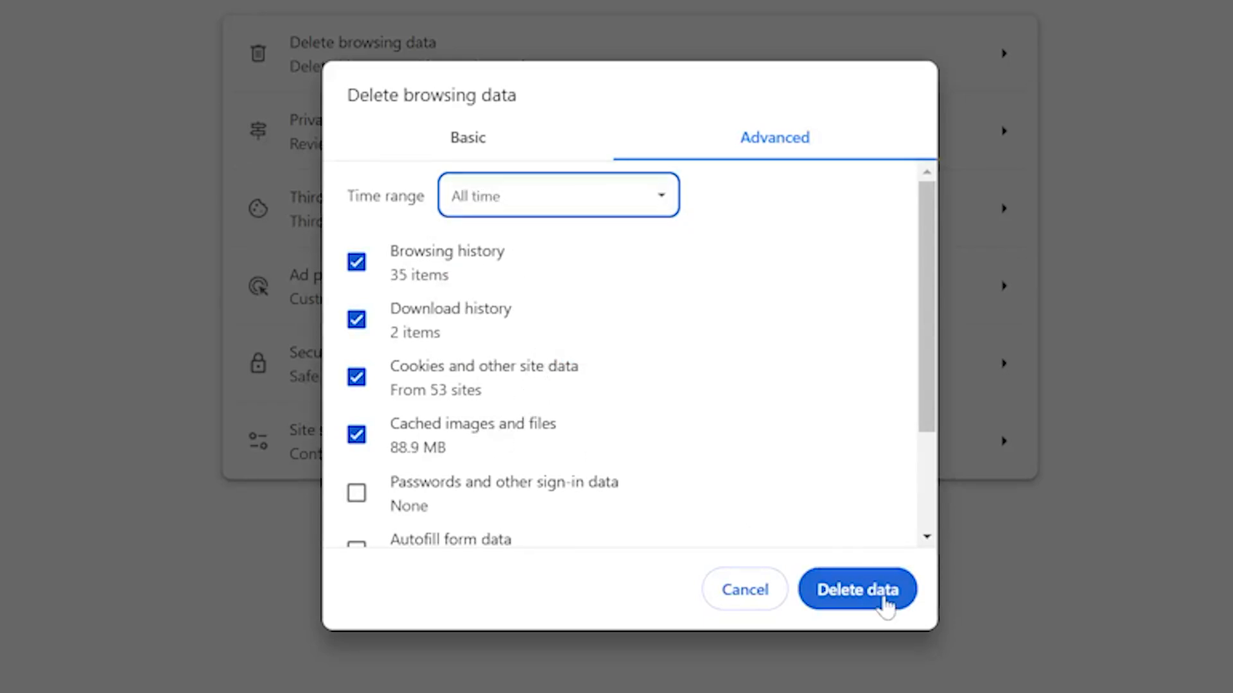
{"action": "left_click", "coordinate": [857, 589]}
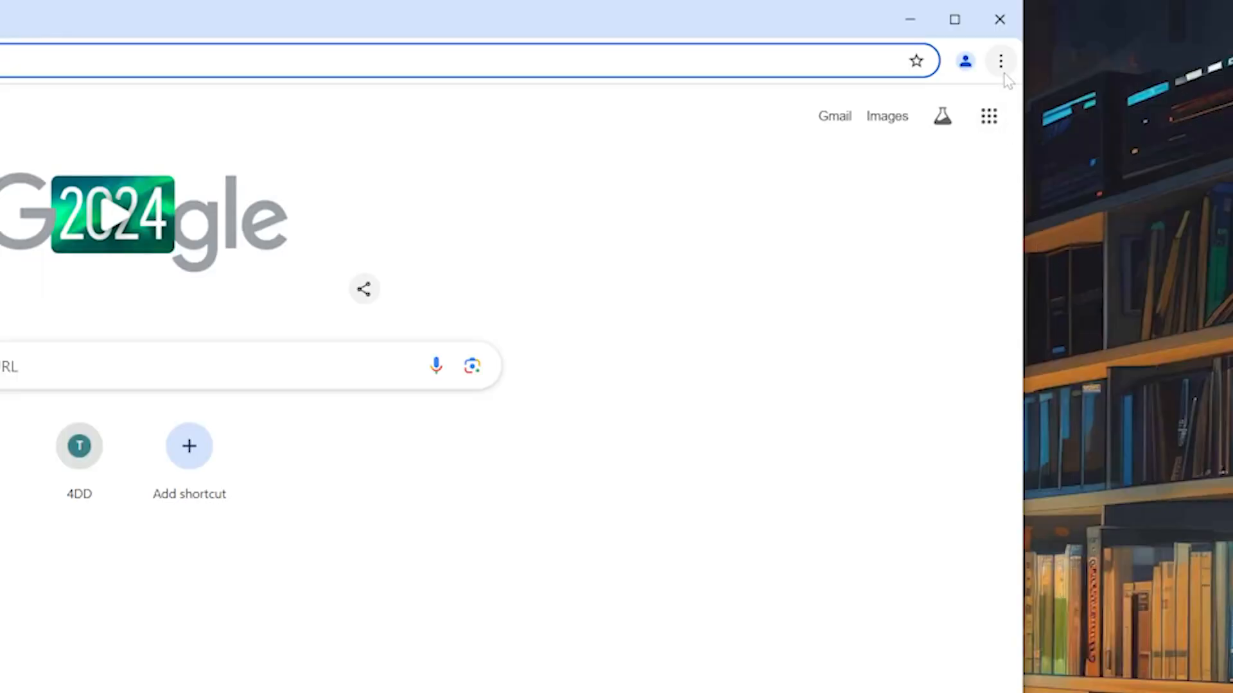
Step: Update Chrome to 131.0.6778.205 via About Google Chrome and relaunch it
{"action": "left_click", "coordinate": [1000, 60]}
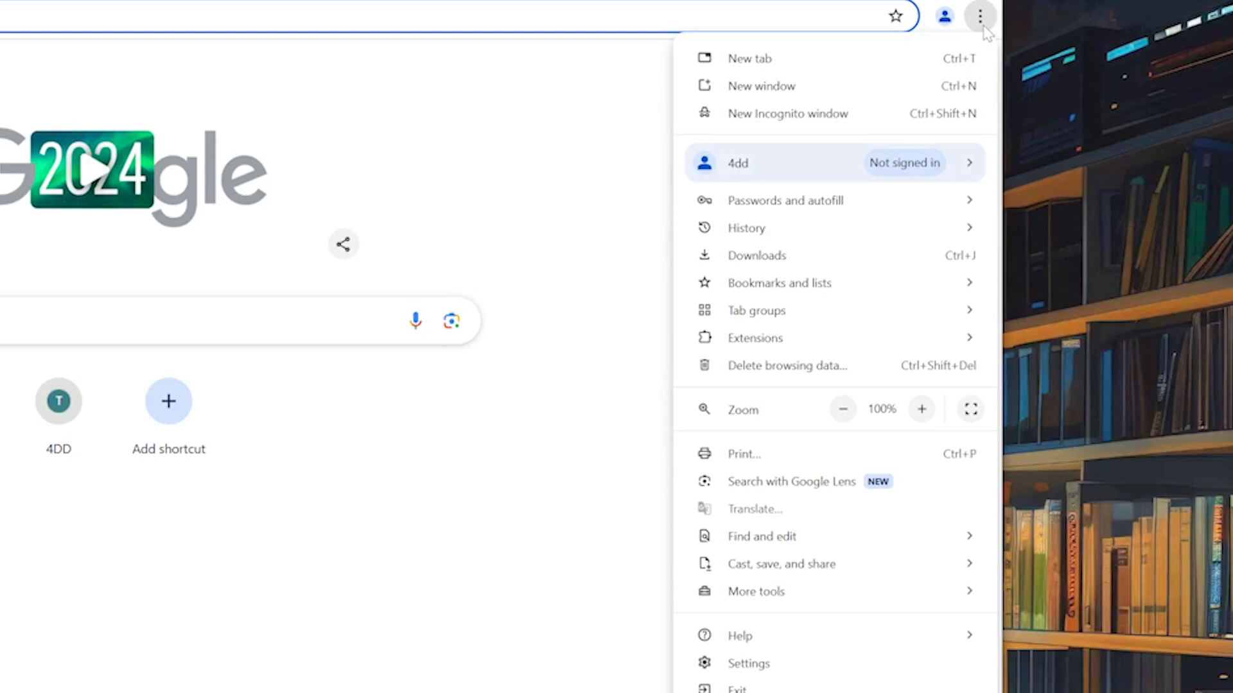
{"action": "mouse_move", "coordinate": [685, 521]}
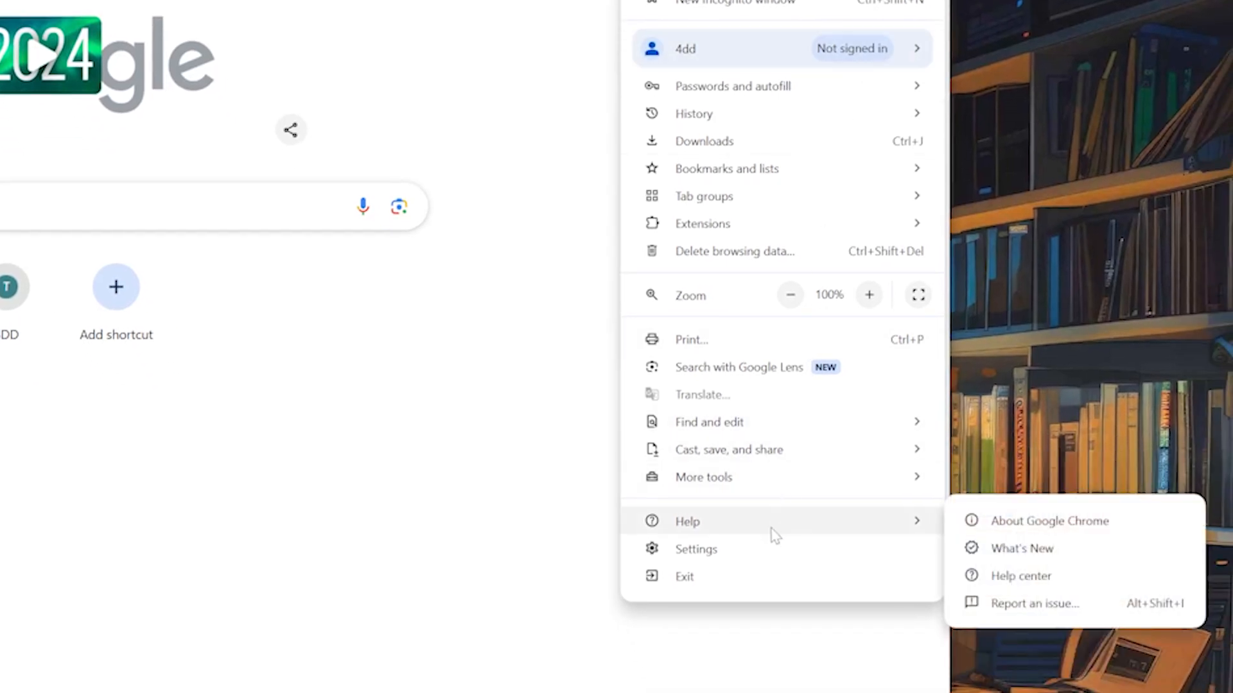
{"action": "mouse_move", "coordinate": [1049, 520]}
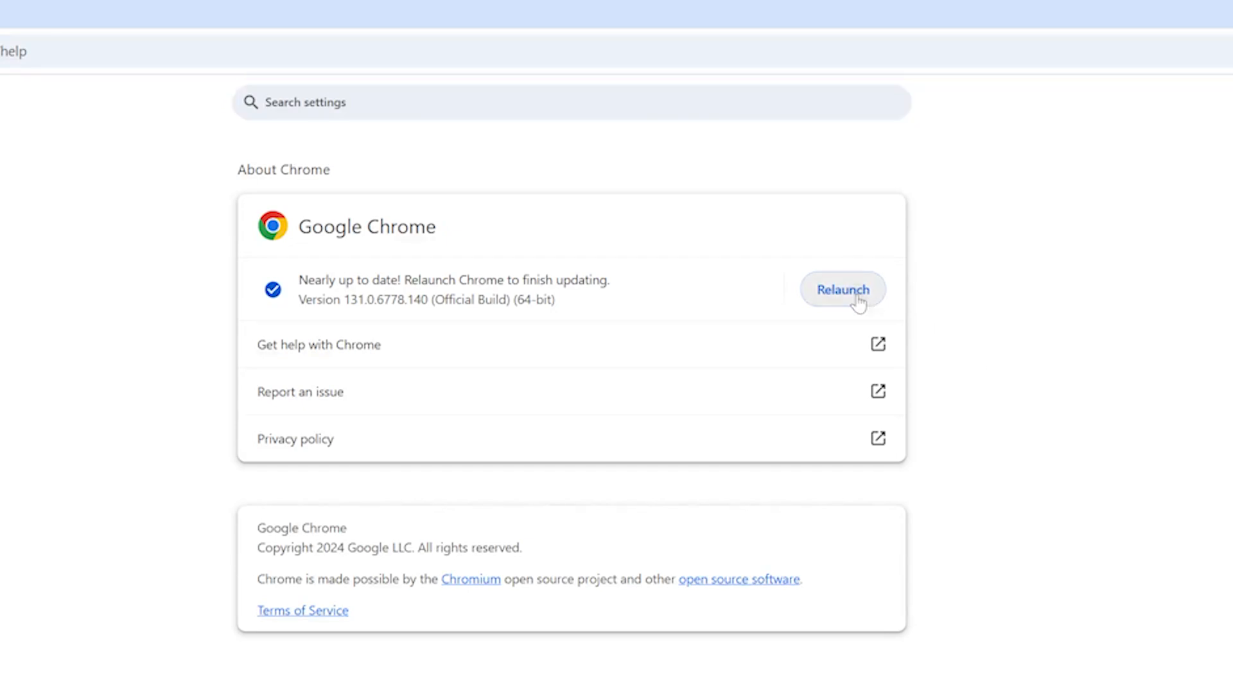
{"action": "left_click", "coordinate": [842, 289]}
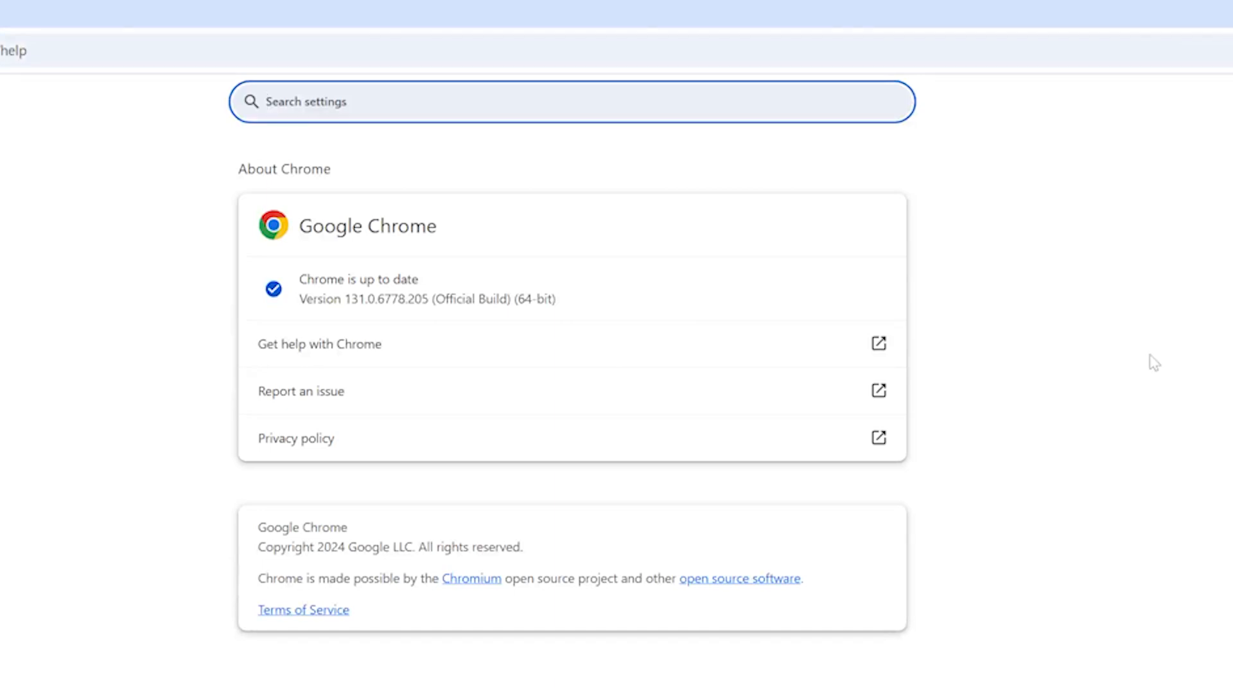
{"action": "left_click", "coordinate": [1159, 153]}
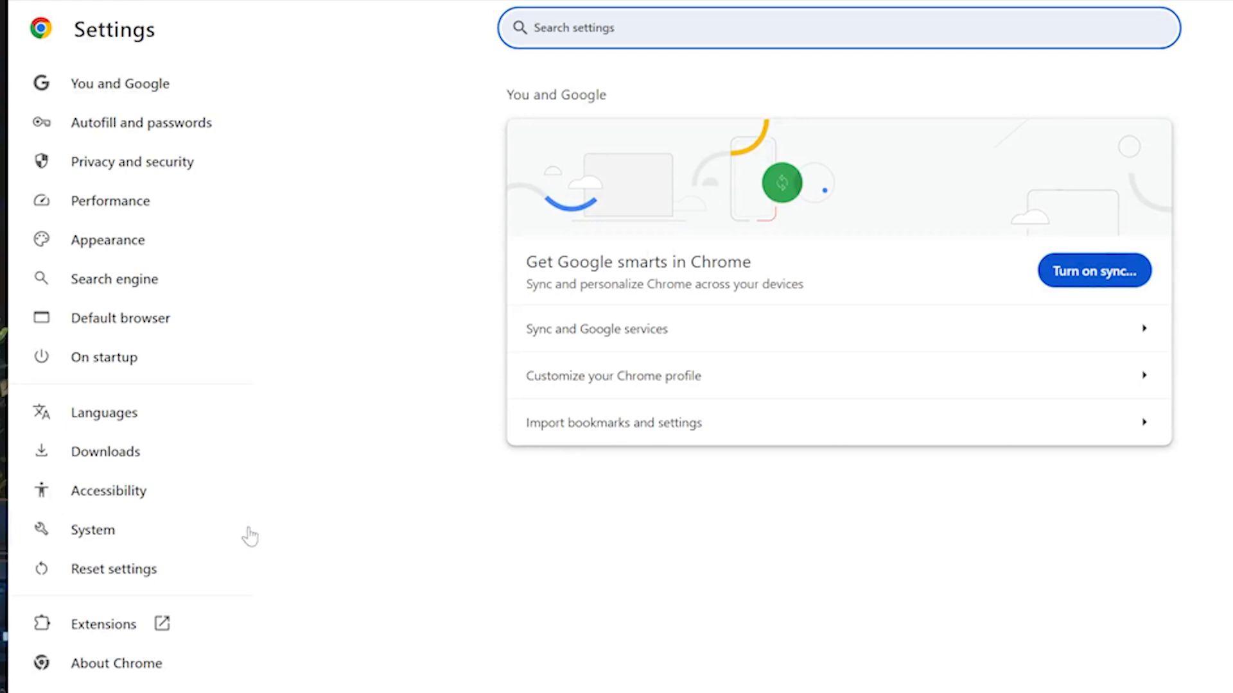
Step: In System settings, change graphics acceleration and relaunch Chrome to apply it
{"action": "left_click", "coordinate": [93, 529]}
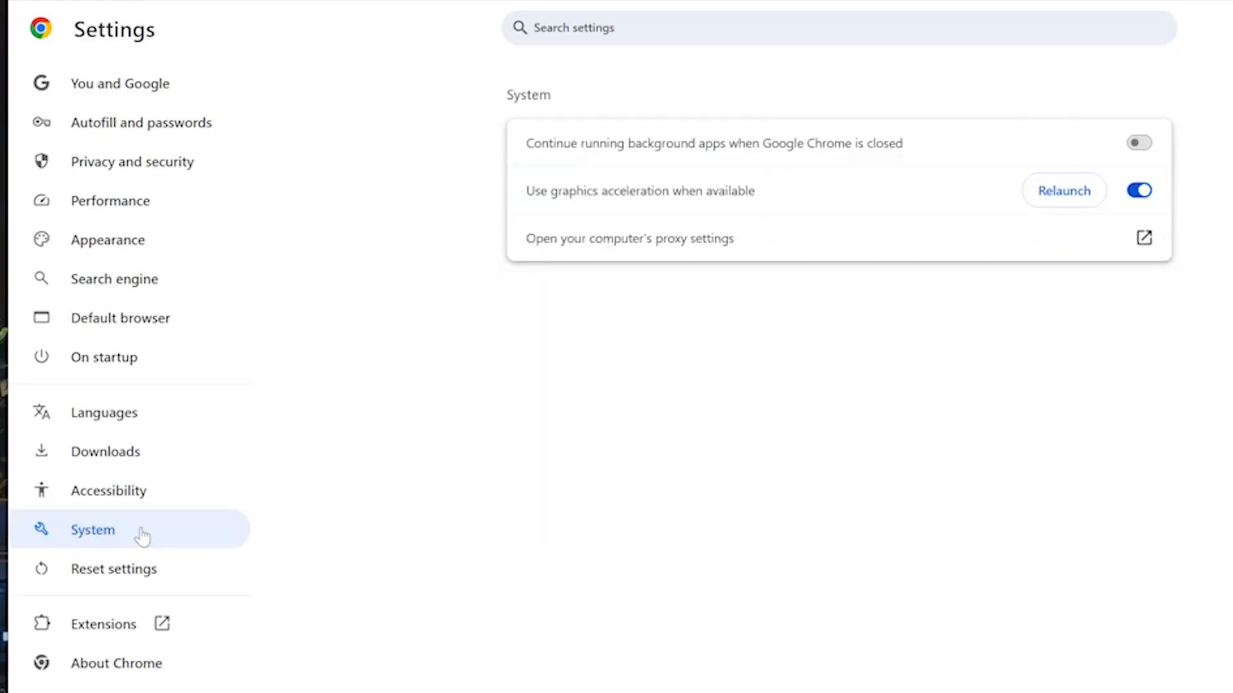
{"action": "mouse_move", "coordinate": [1092, 193]}
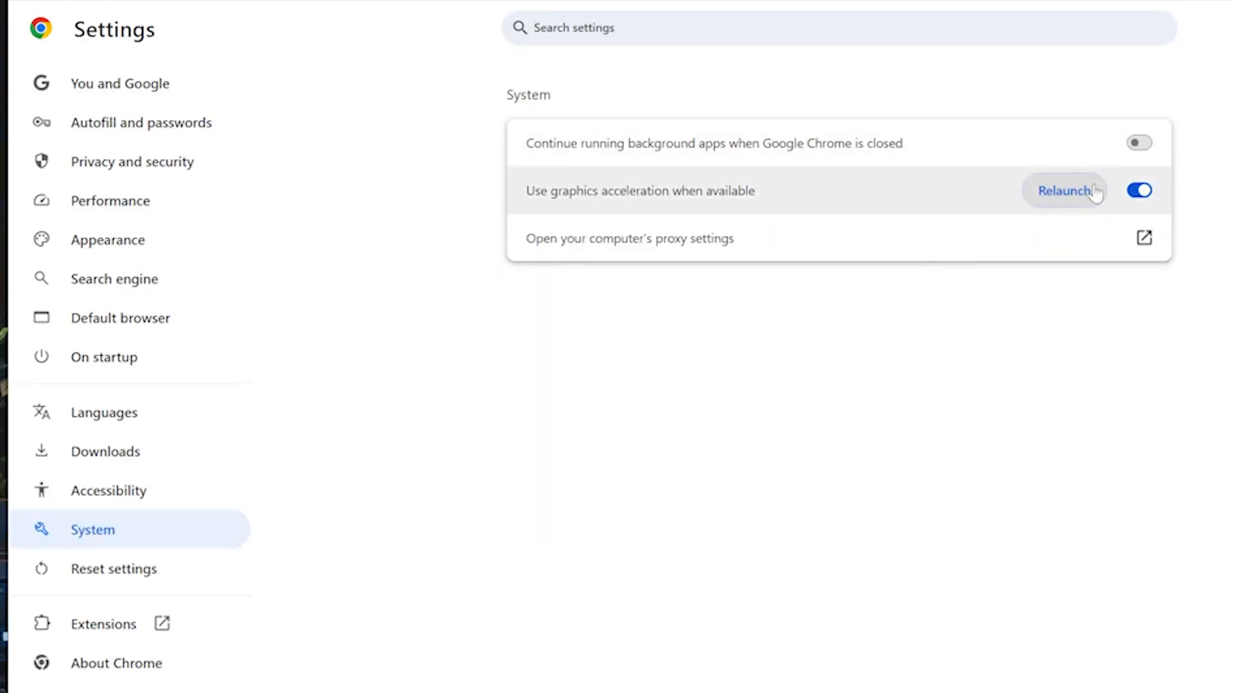
{"action": "left_click", "coordinate": [1137, 190]}
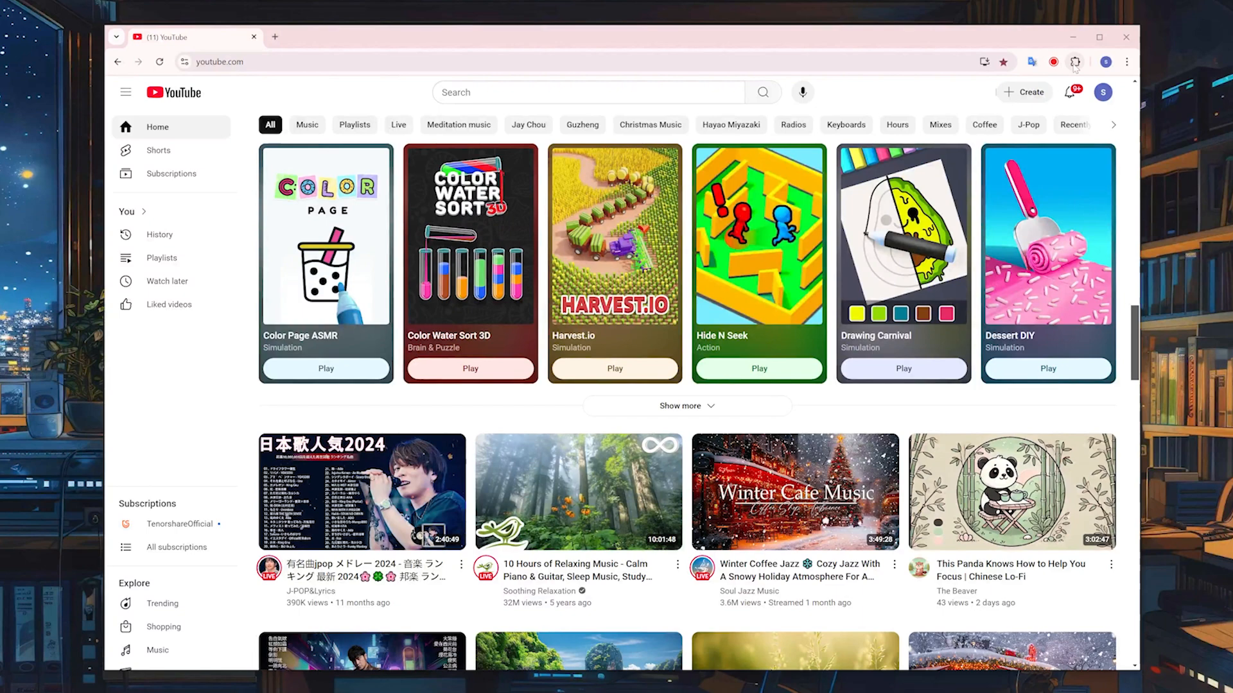
{"action": "left_click", "coordinate": [1075, 62]}
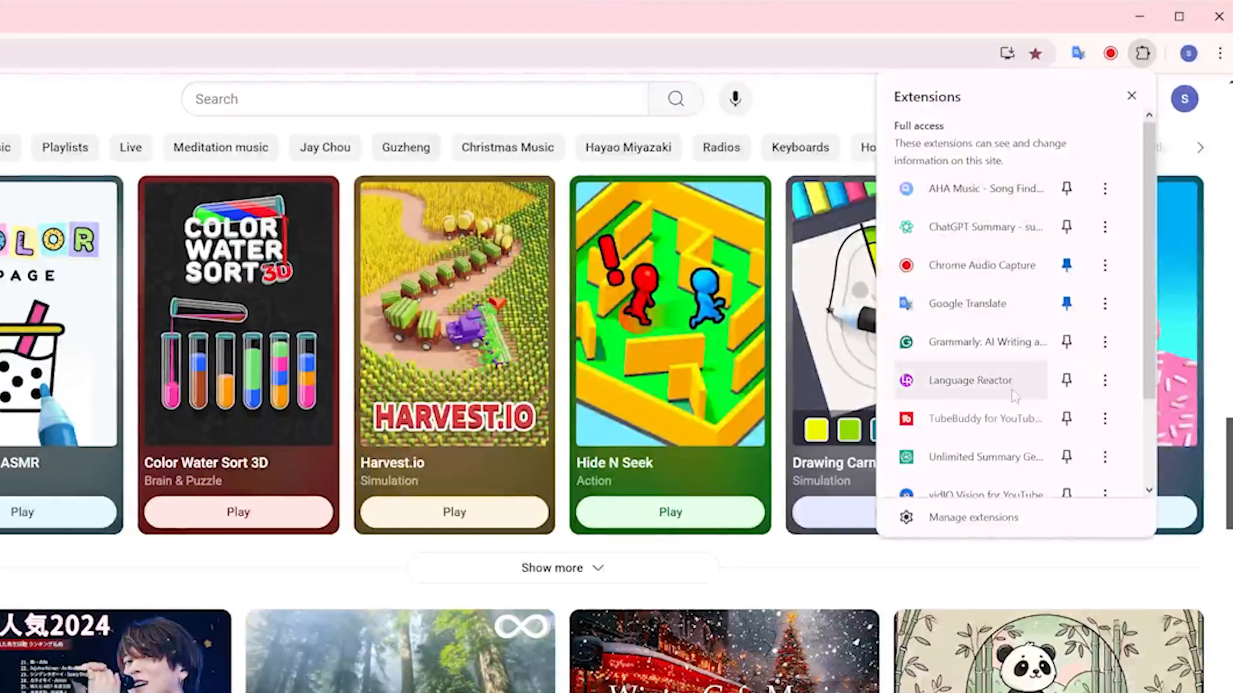
{"action": "mouse_move", "coordinate": [1018, 472]}
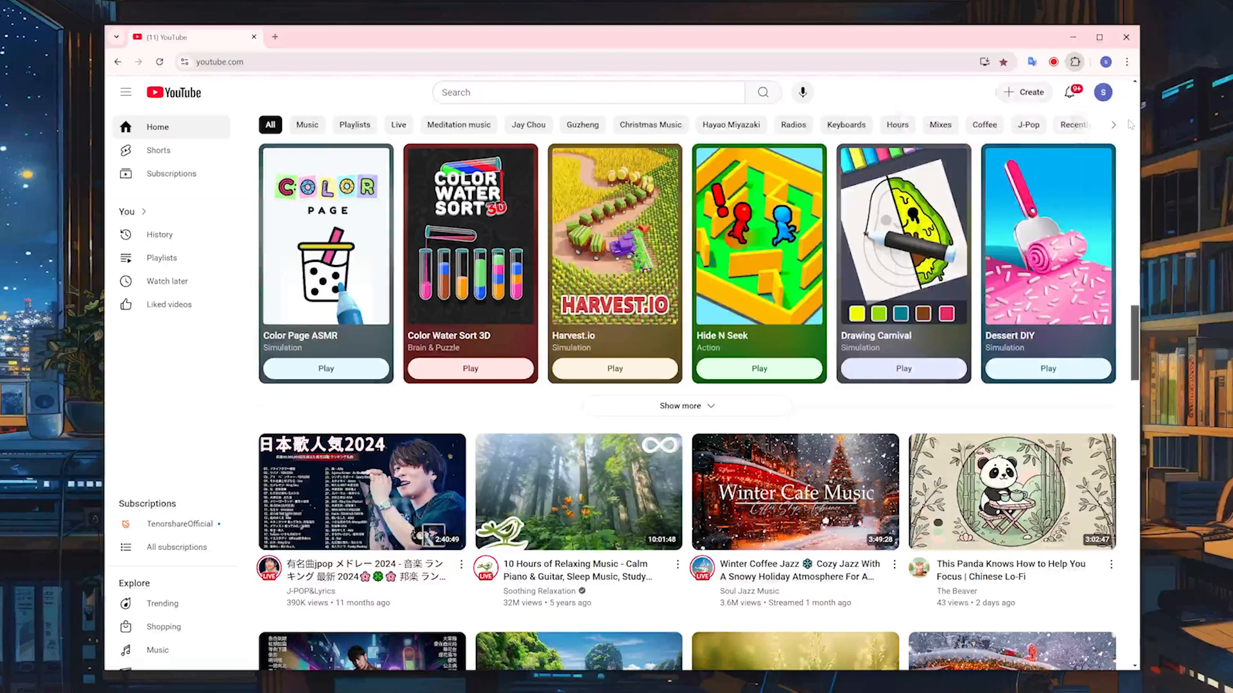
{"action": "left_click", "coordinate": [1127, 61]}
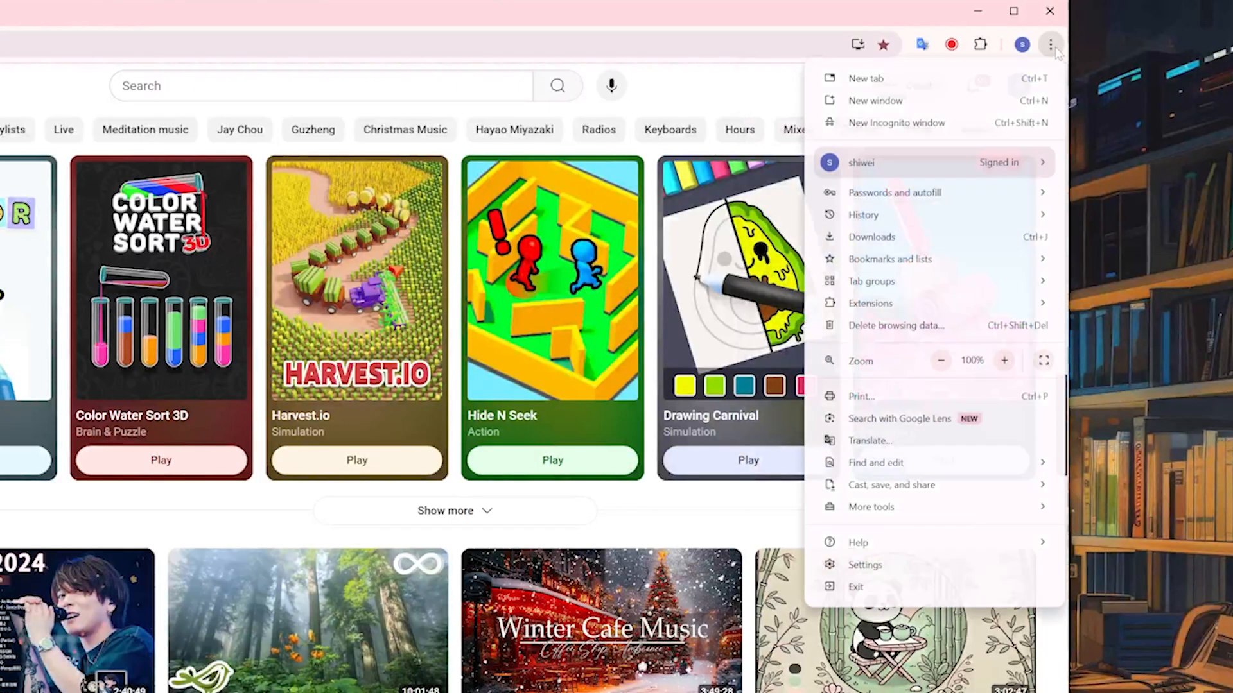
{"action": "mouse_move", "coordinate": [870, 303]}
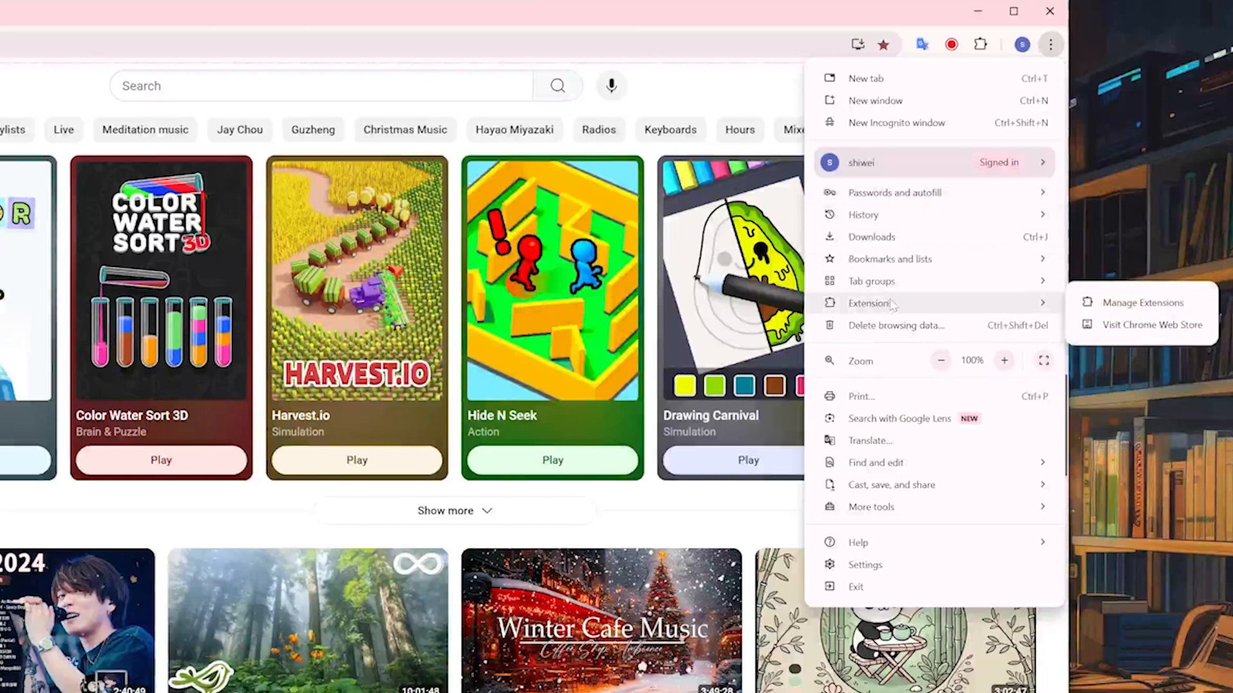
Step: On Manage Extensions, switch off Figma, AHA Music and another installed extension
{"action": "left_click", "coordinate": [1142, 302]}
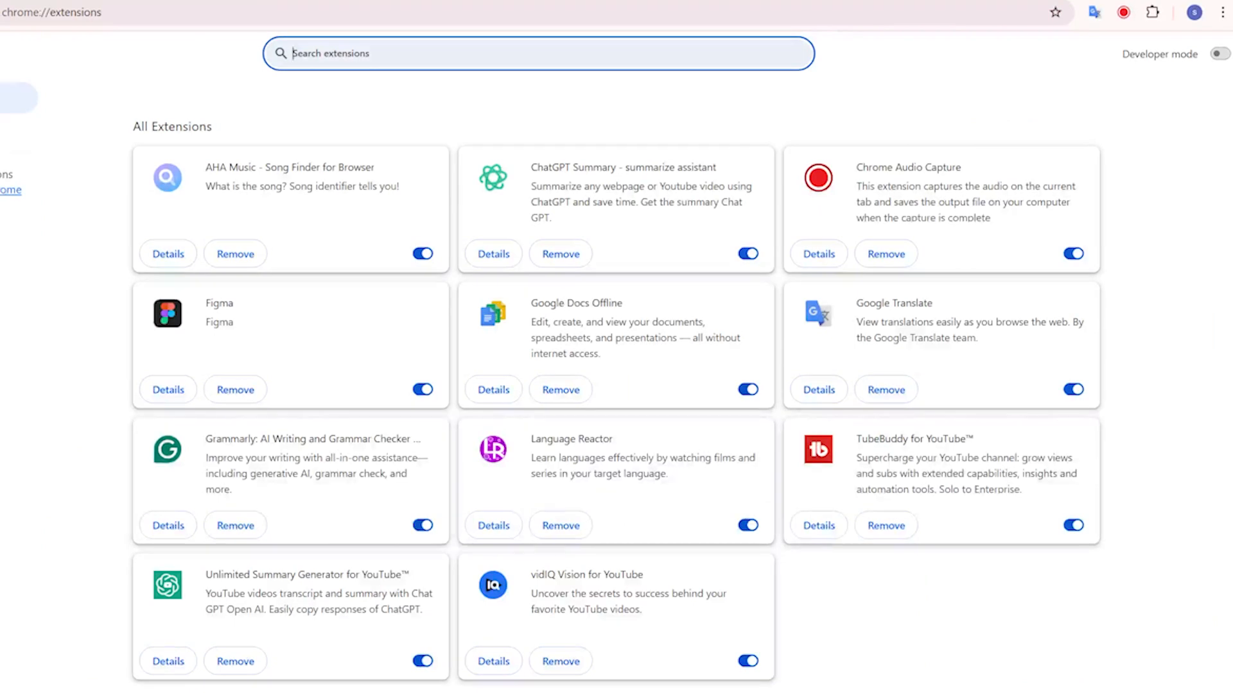
{"action": "left_click", "coordinate": [423, 389]}
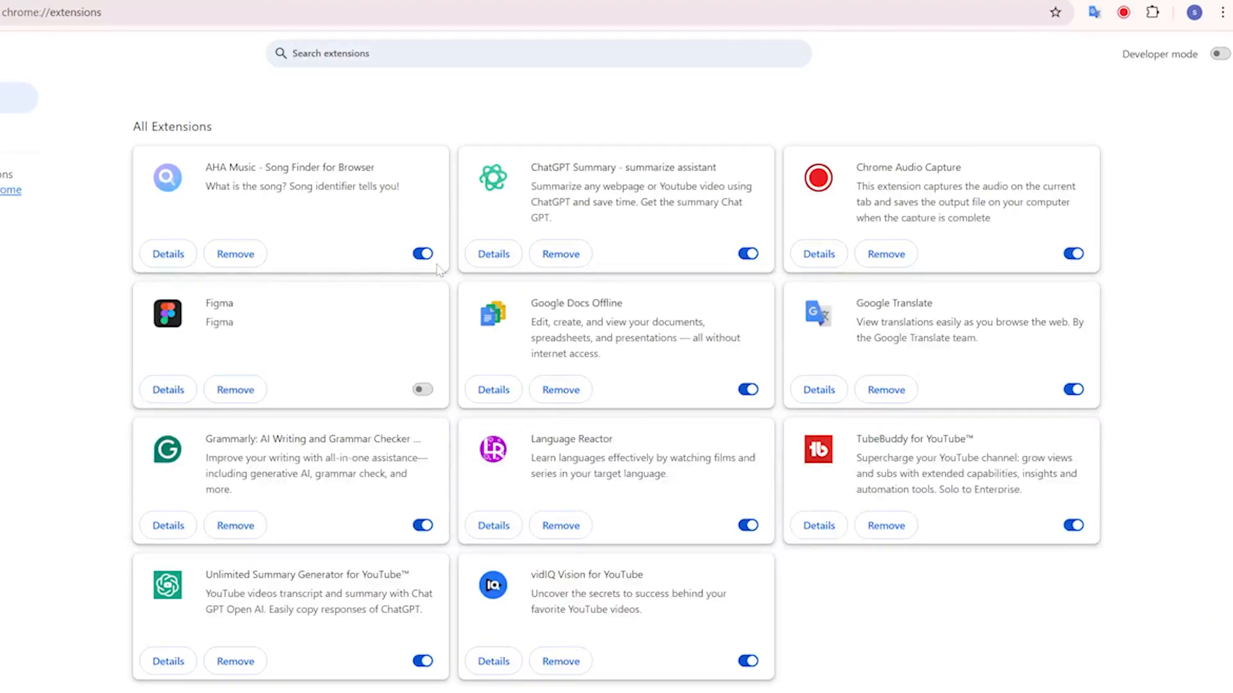
{"action": "left_click", "coordinate": [421, 253]}
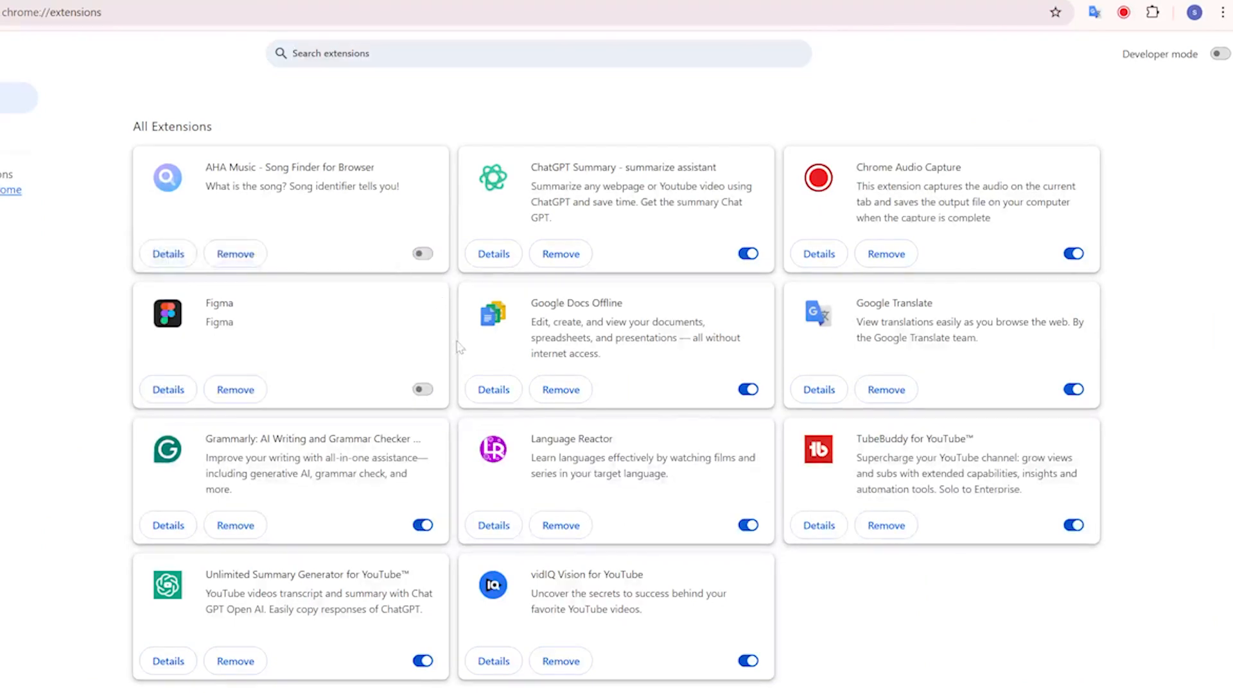
{"action": "left_click", "coordinate": [746, 253]}
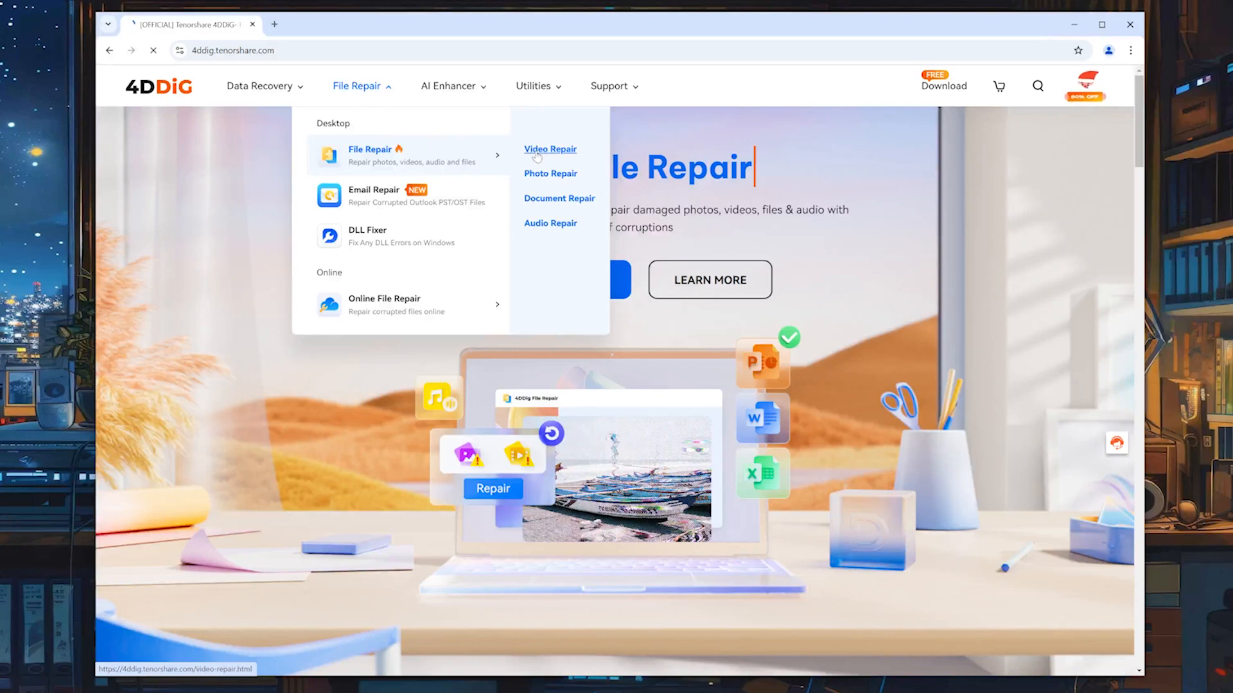
Step: Visit the 4DDiG Video Repair page and view its two sample repair videos
{"action": "left_click", "coordinate": [549, 149]}
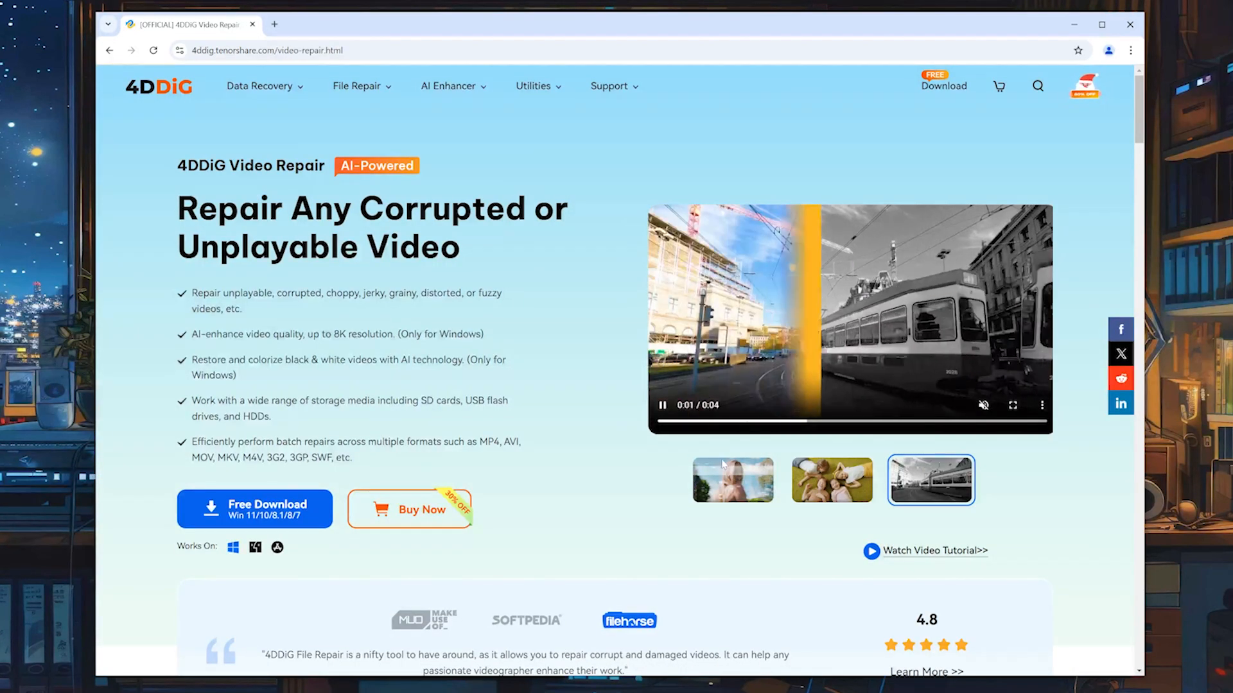
{"action": "left_click", "coordinate": [730, 480]}
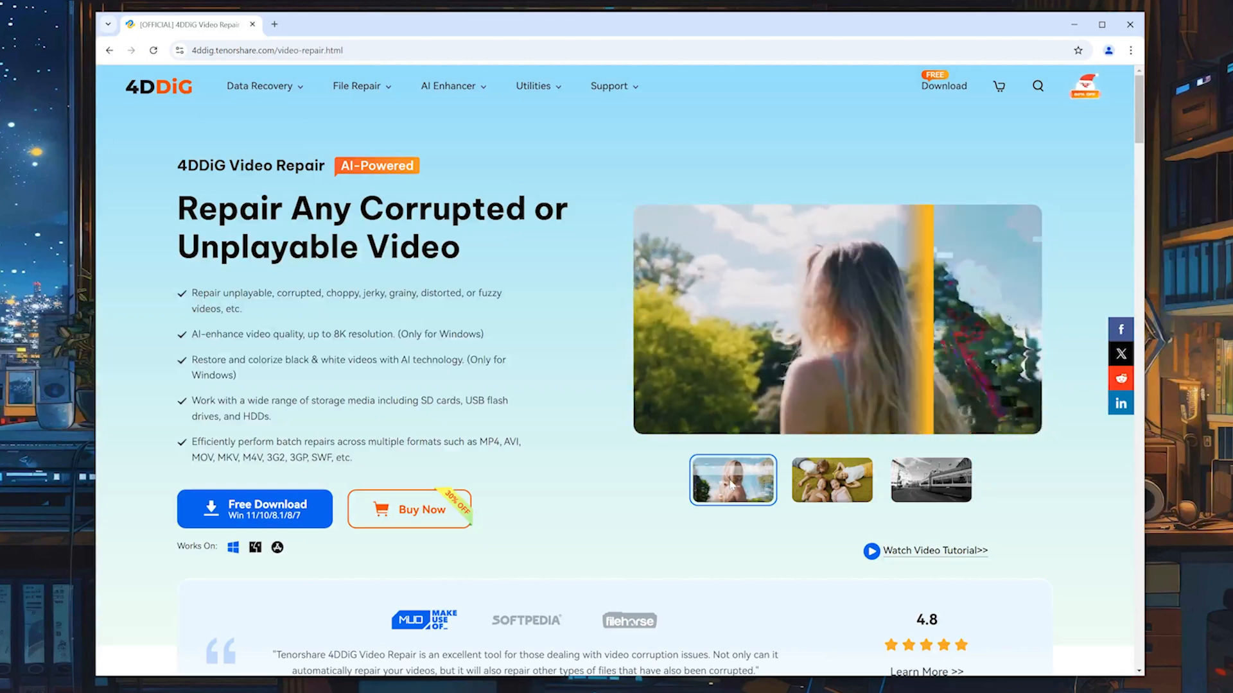
{"action": "left_click", "coordinate": [831, 481]}
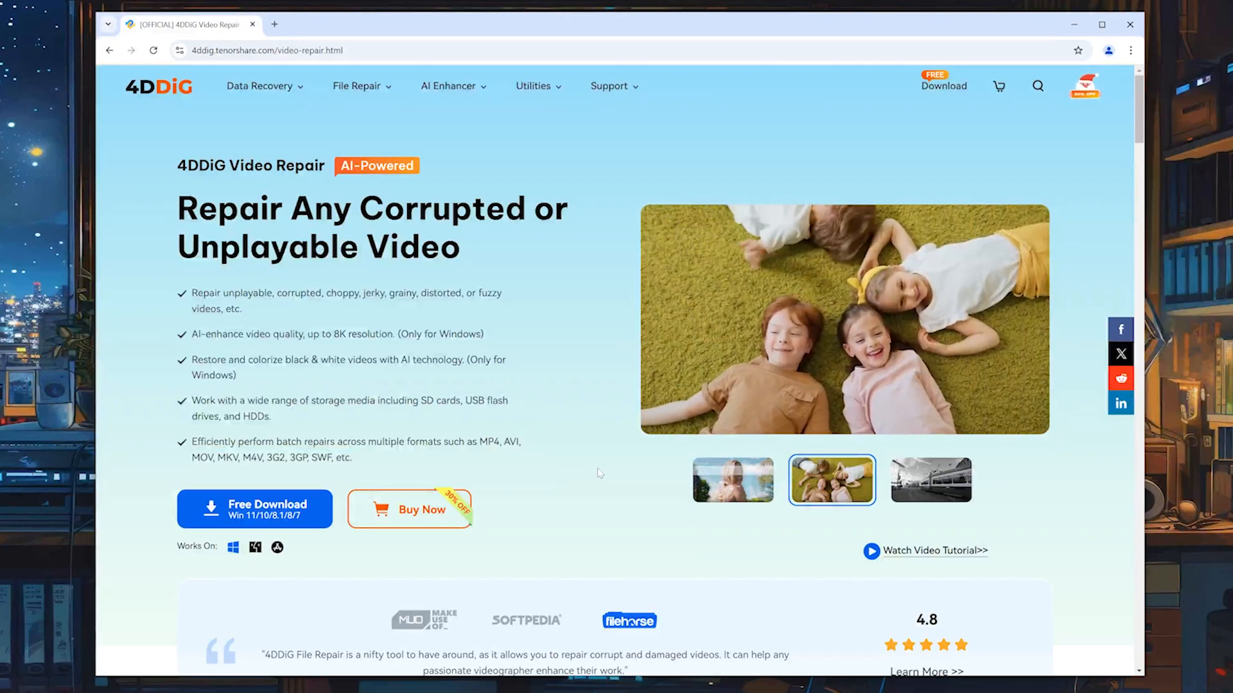
{"action": "scroll", "scroll_direction": "down", "scroll_amount": 3}
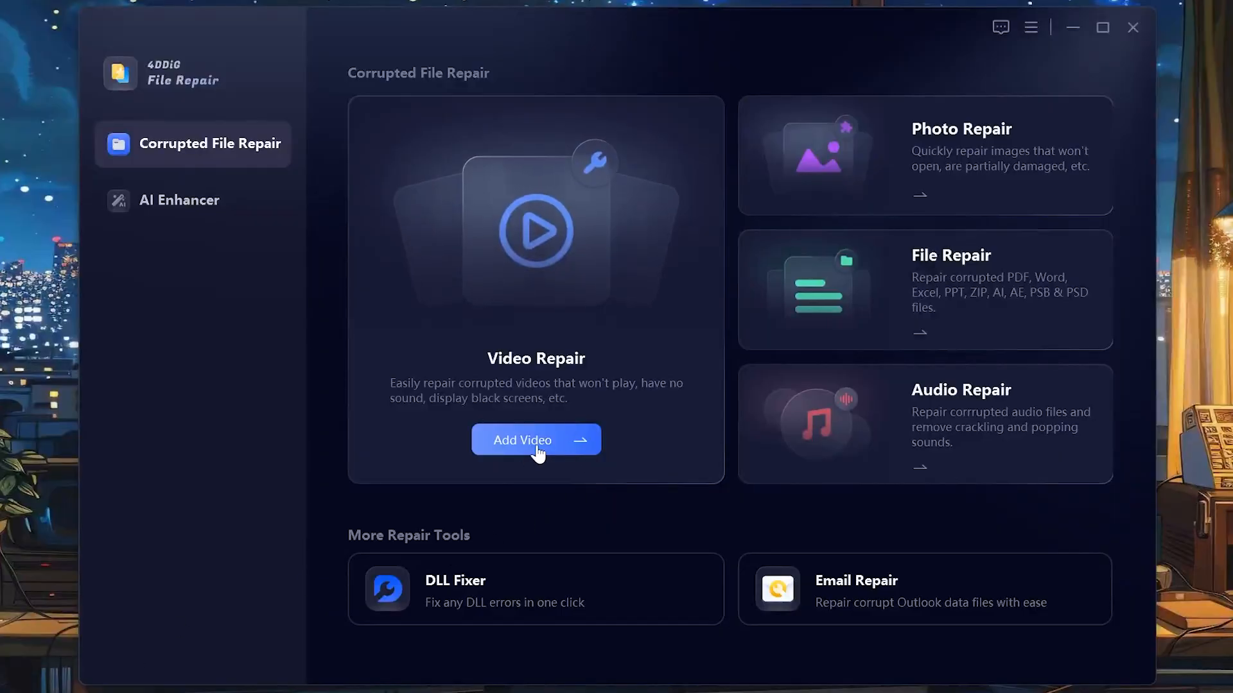
Step: Add Ocean Waves Over Stones.mp4 for repair, play the repaired preview and close it
{"action": "left_click", "coordinate": [535, 440]}
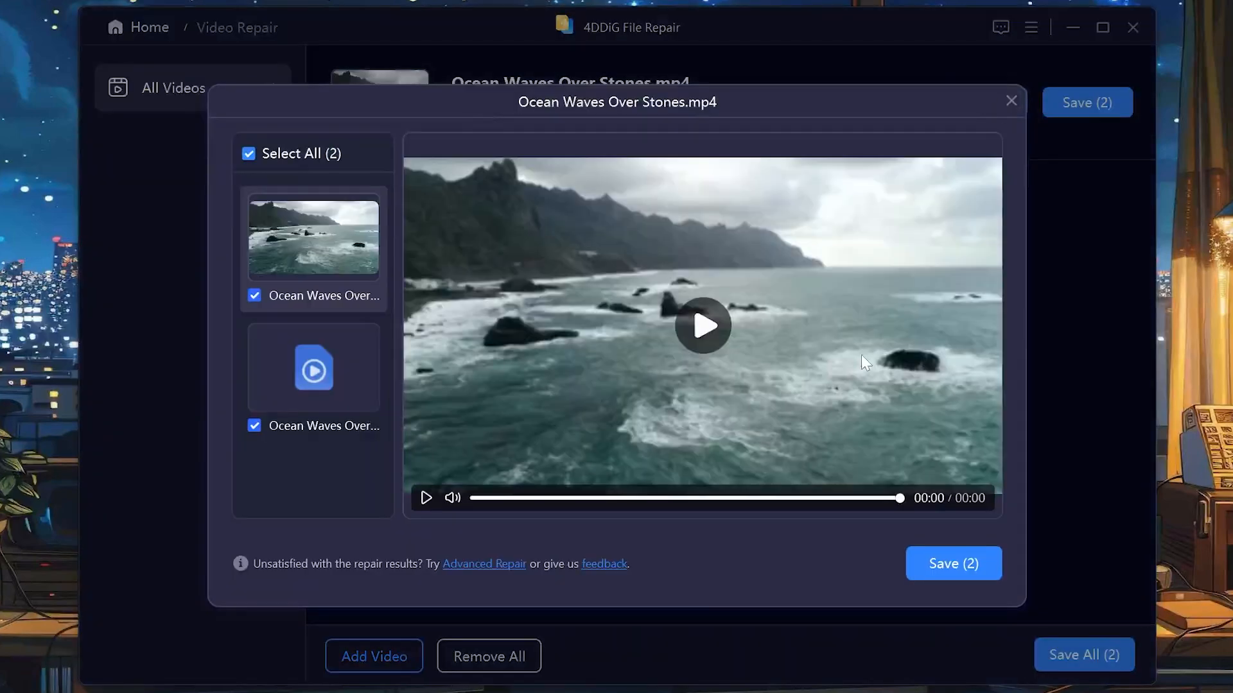
{"action": "left_click", "coordinate": [703, 325]}
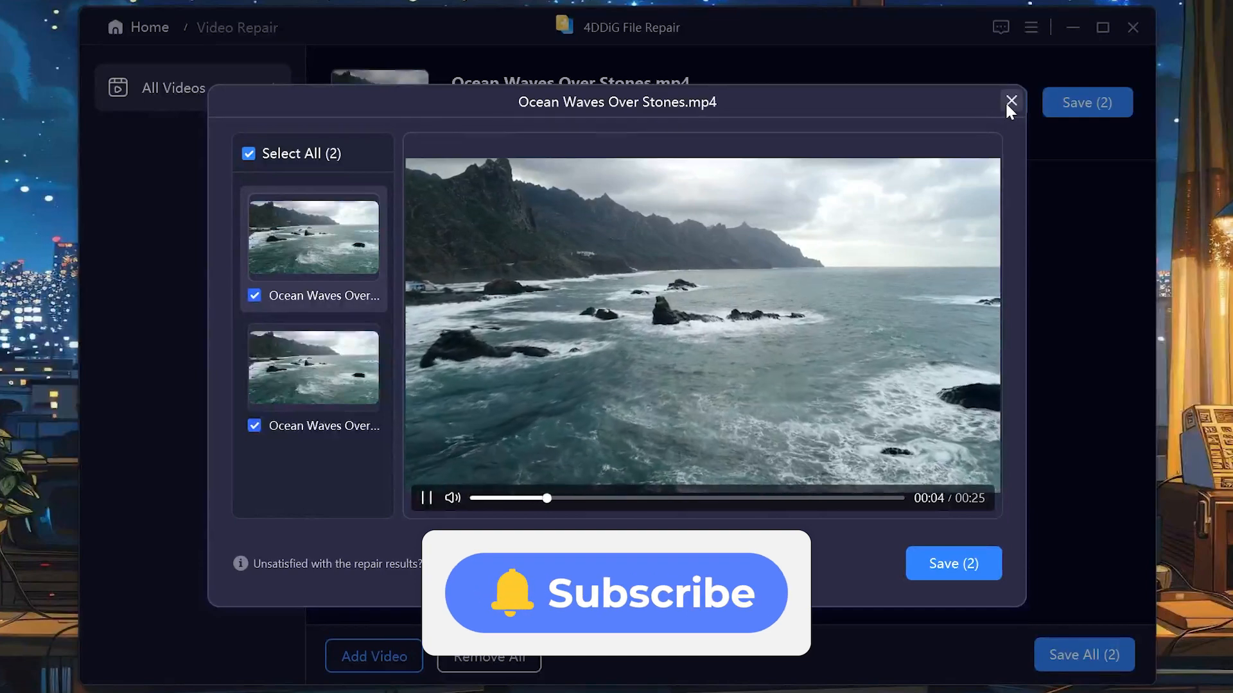
{"action": "left_click", "coordinate": [1011, 101]}
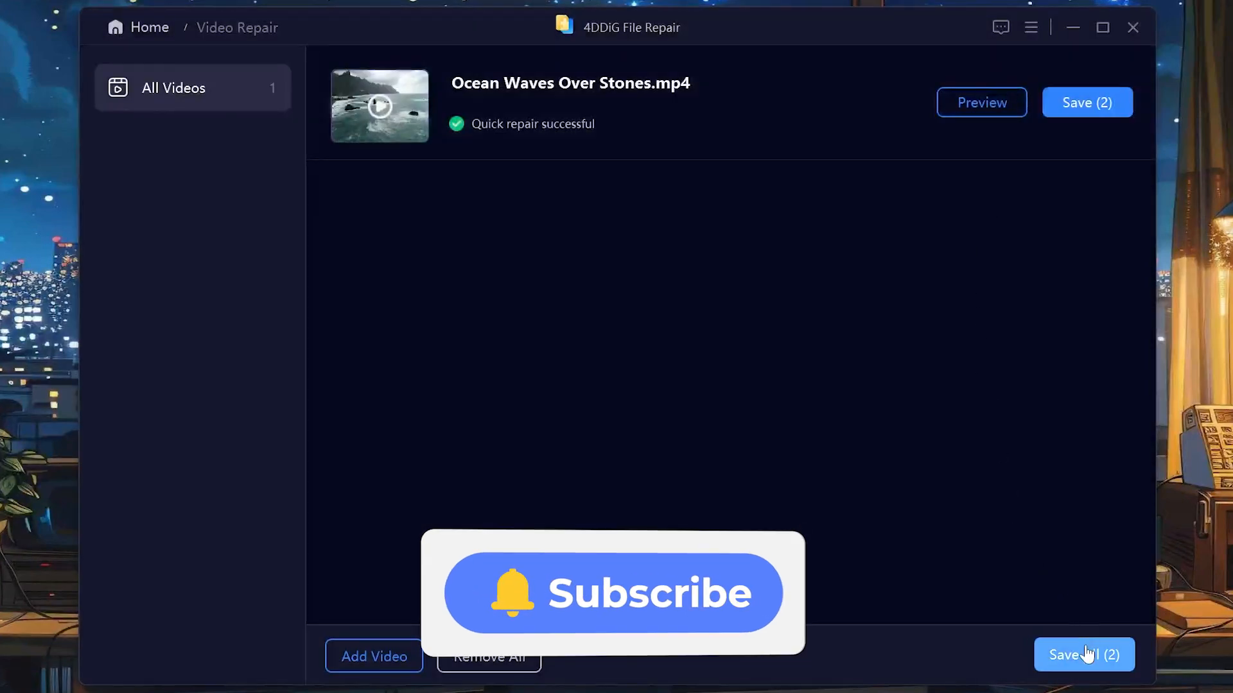